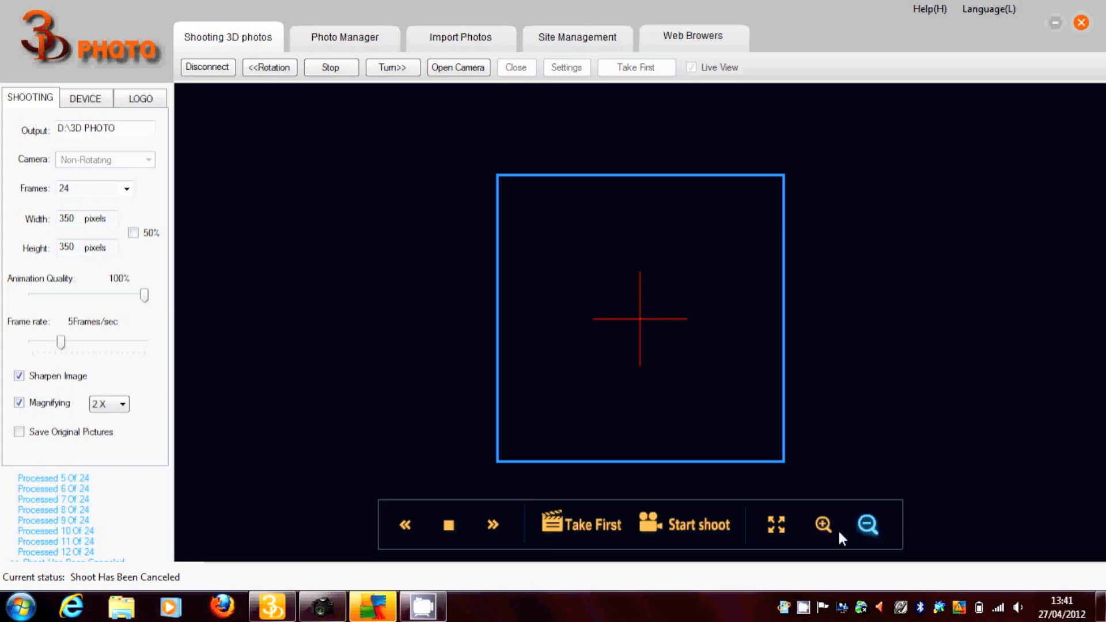
mouse_move(926, 592)
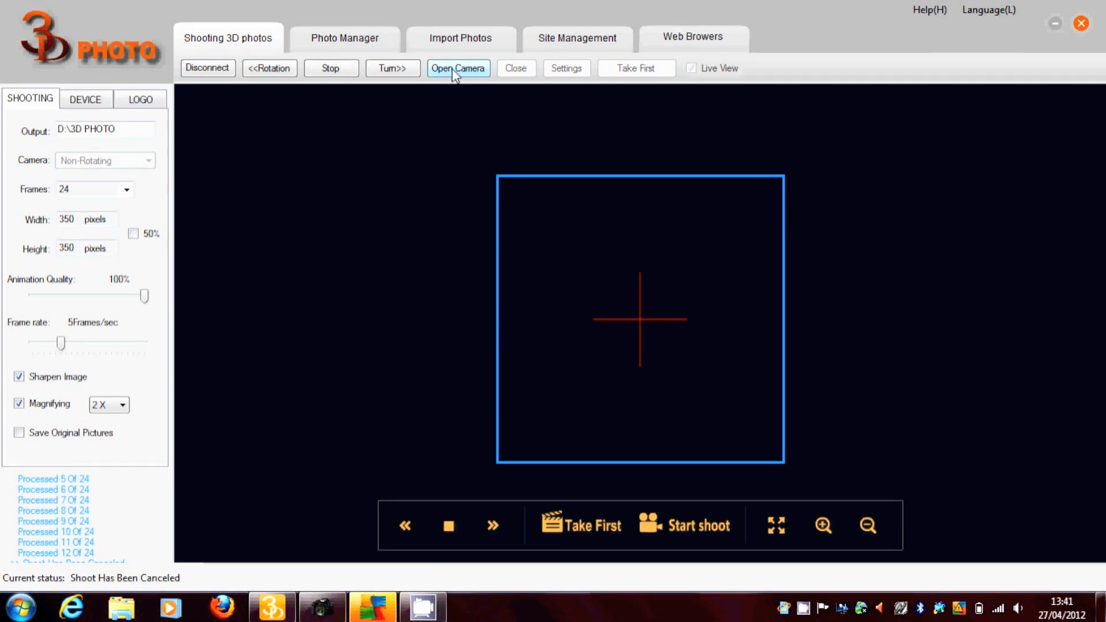
Bring up the OpenCamera chooser with webcam, Canon EOS SLR and Nikon SLR options.
click(457, 68)
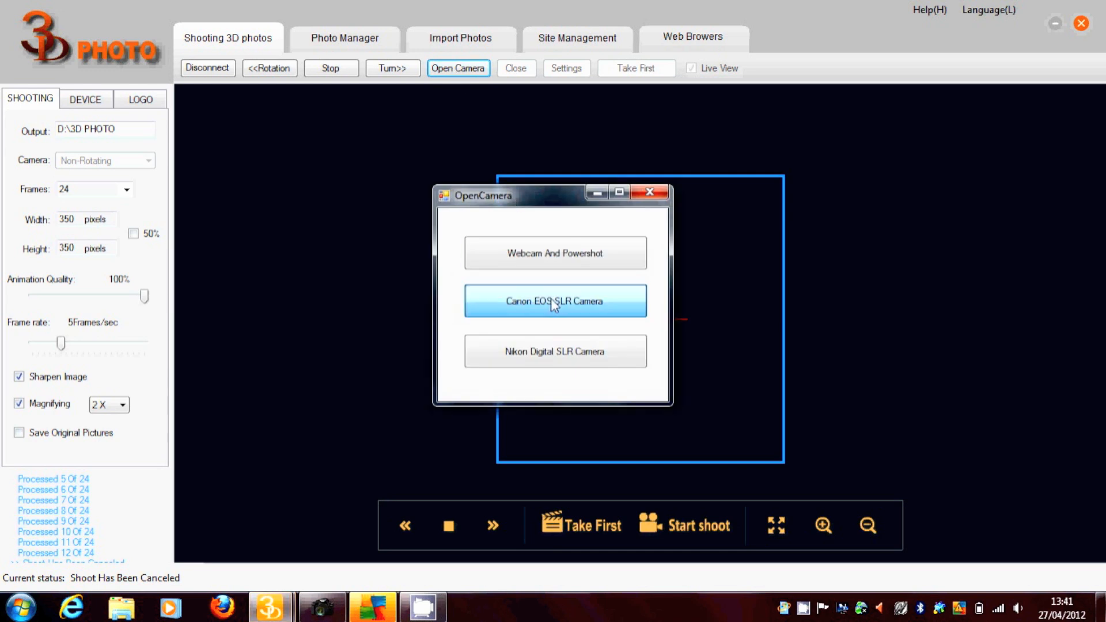
Connect the Canon EOS SLR camera and magnify the vase live view to 5x.
click(554, 301)
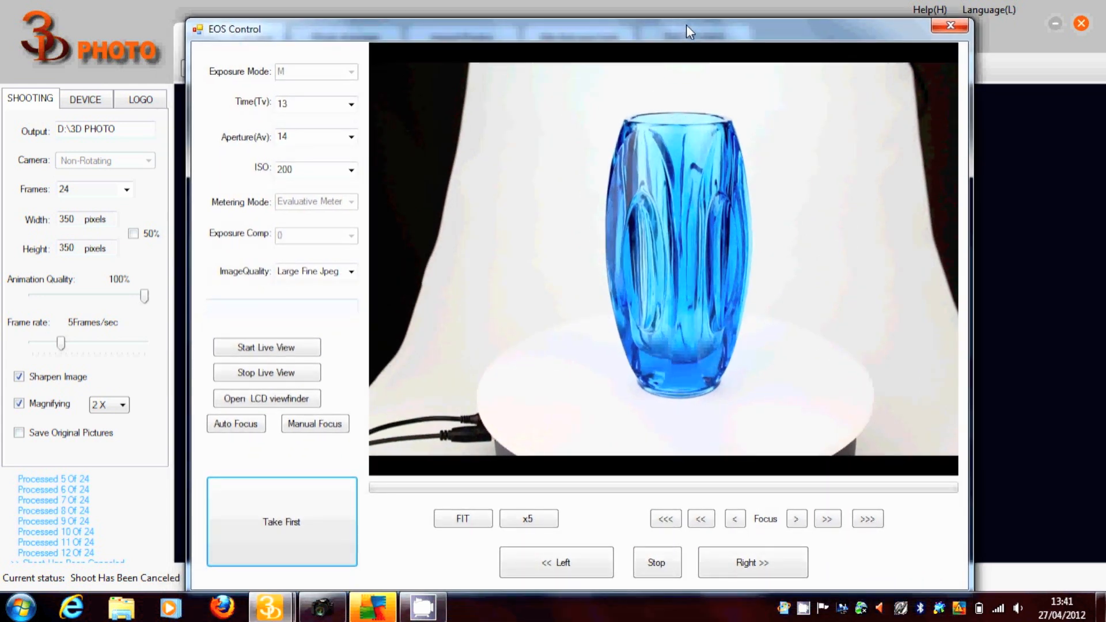
mouse_move(599, 391)
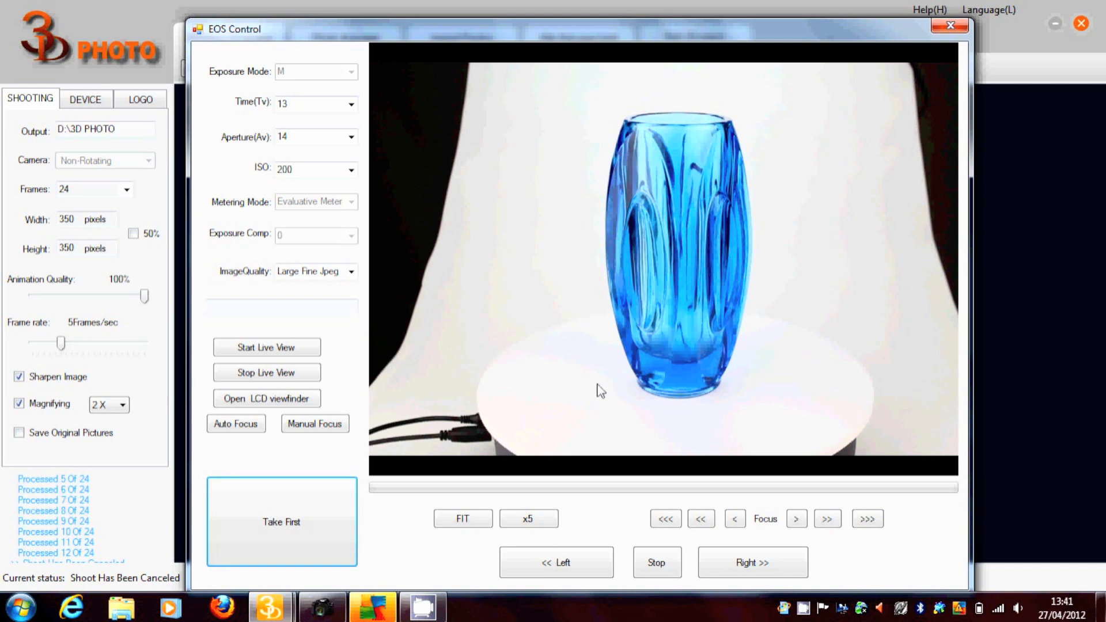
click(529, 517)
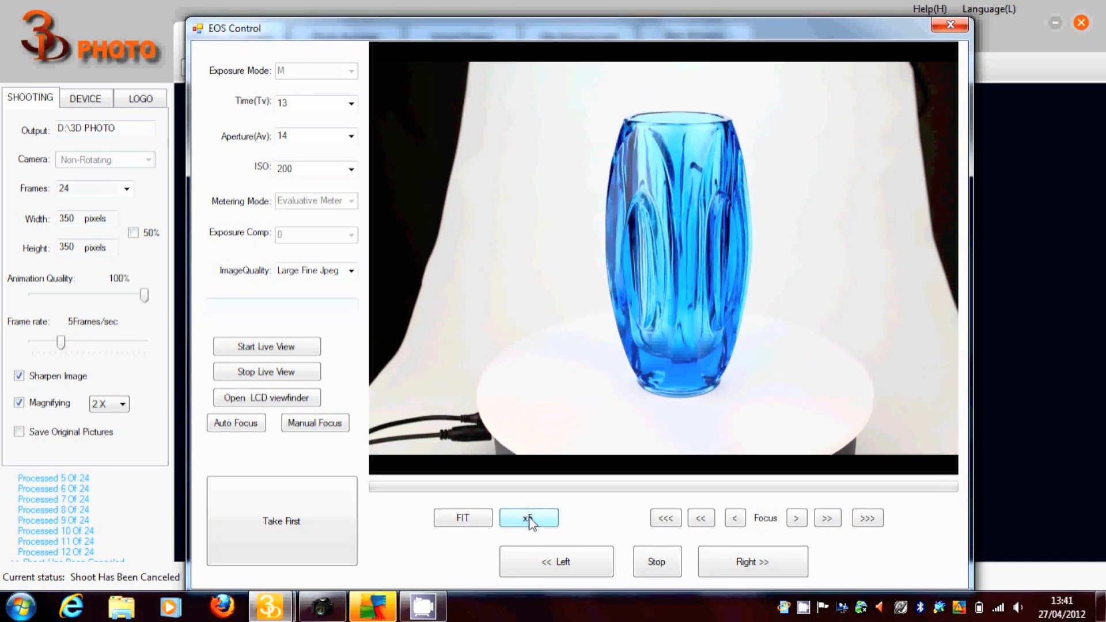
click(528, 517)
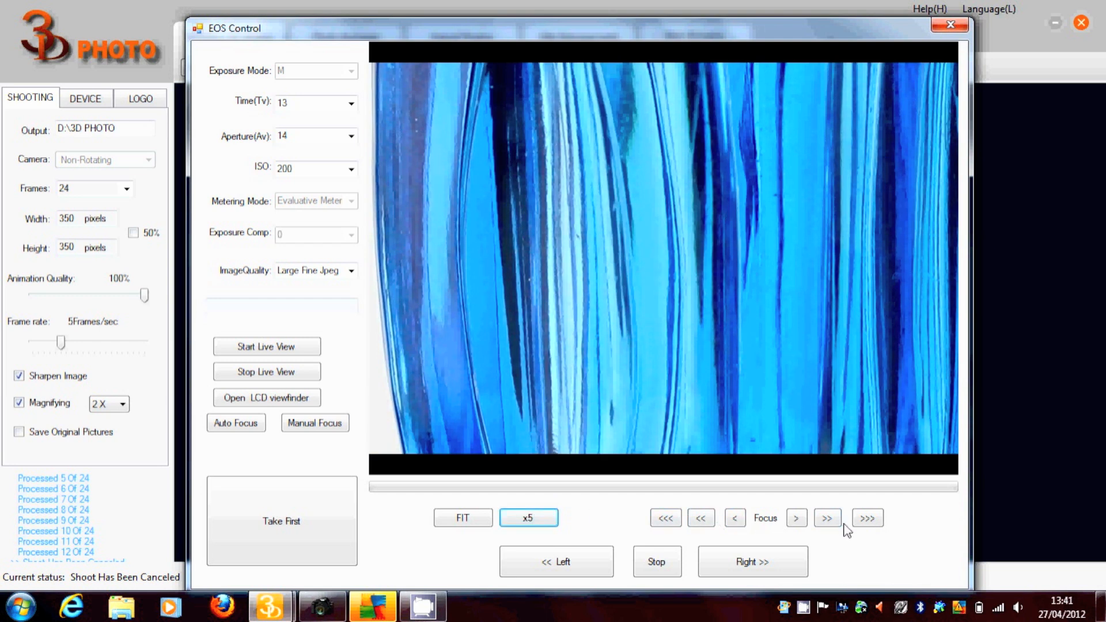
Fine-tune focus on the vase's glass ridges with medium and small focus steps.
click(827, 518)
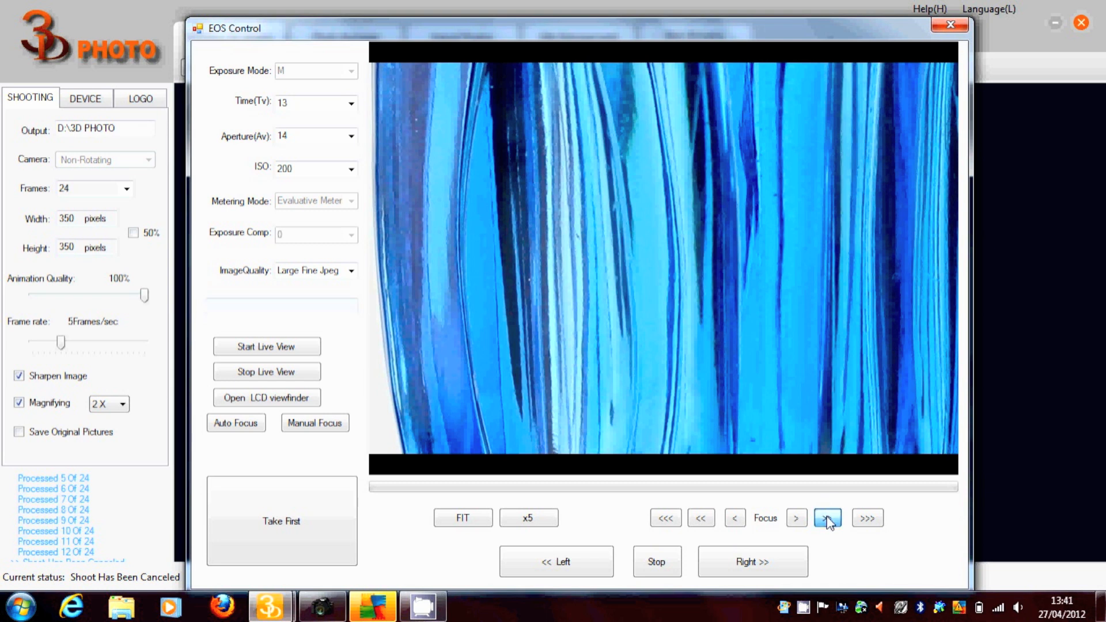
click(827, 517)
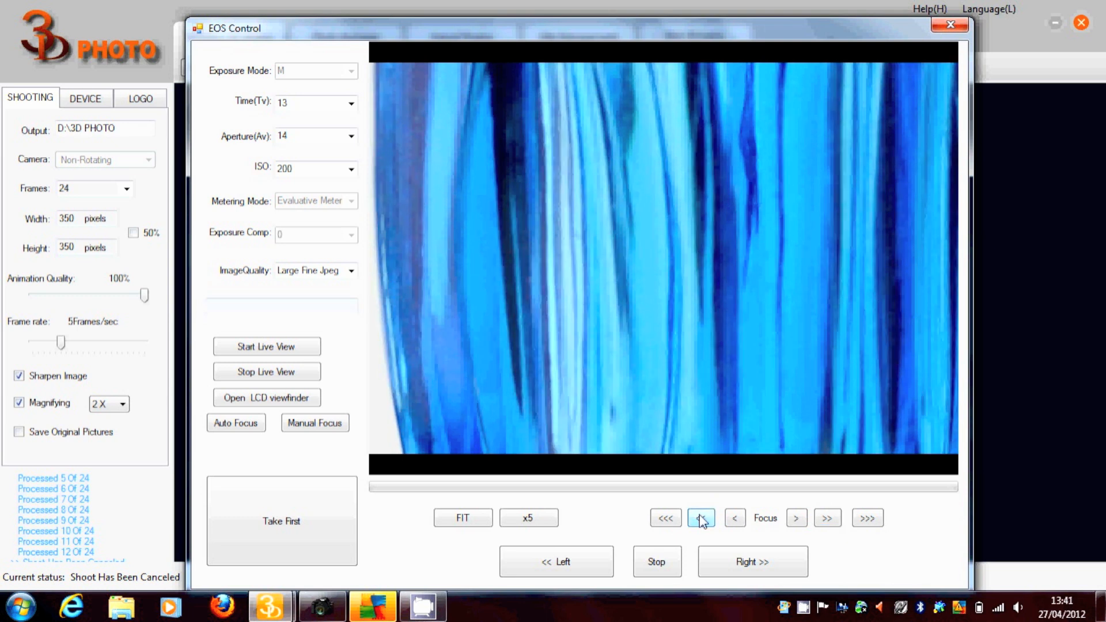
click(734, 517)
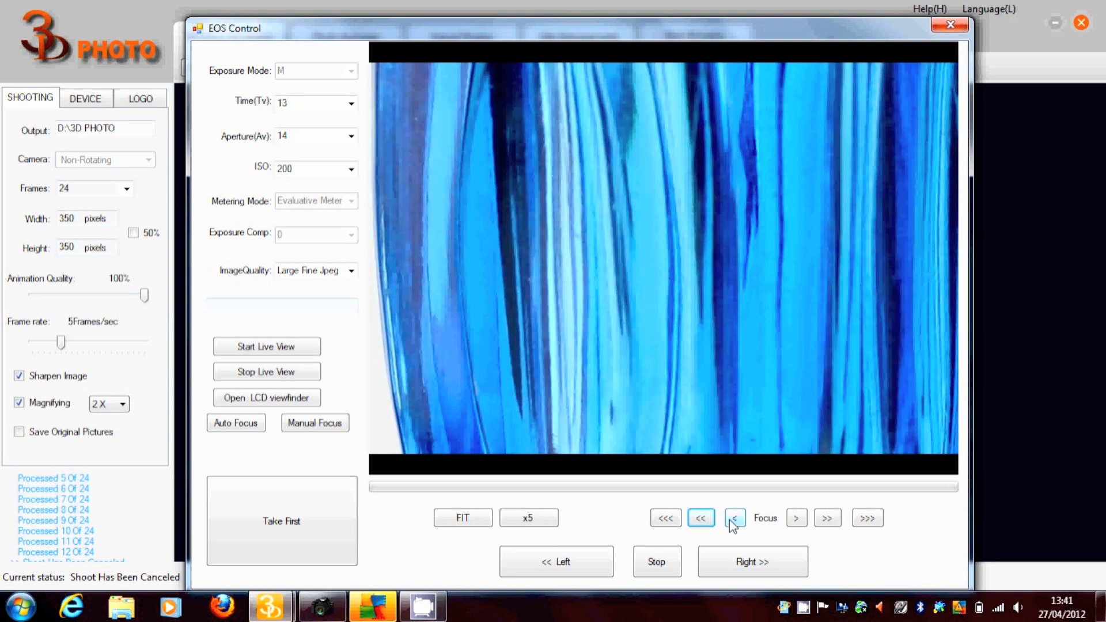
click(734, 518)
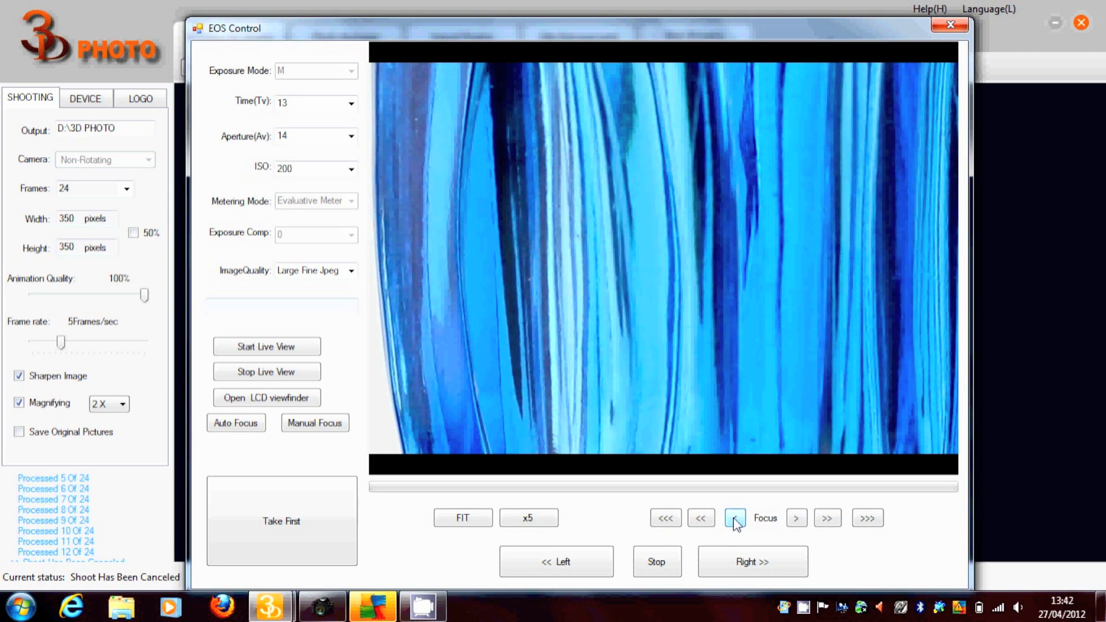
click(736, 517)
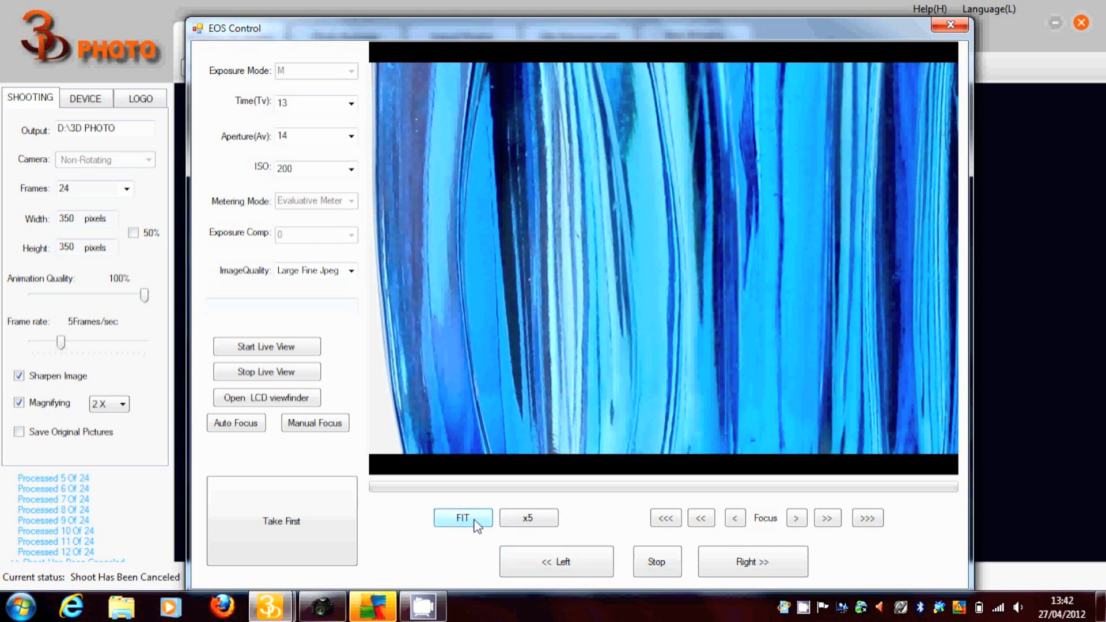
Fit the whole vase in live view and set aperture to 16, then back to 13.
click(462, 518)
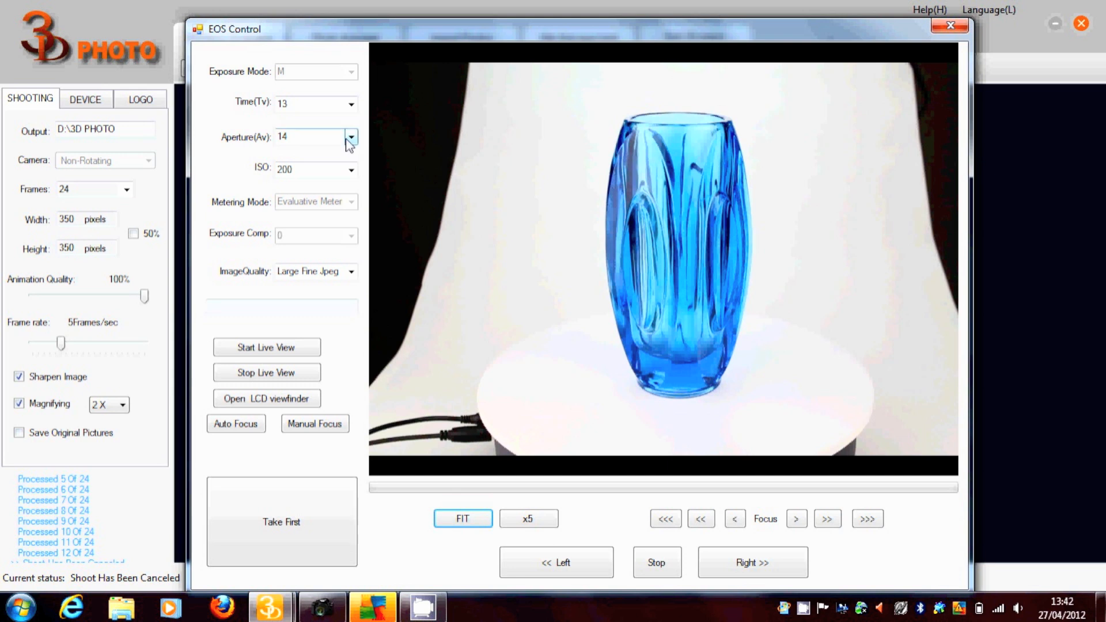
click(352, 137)
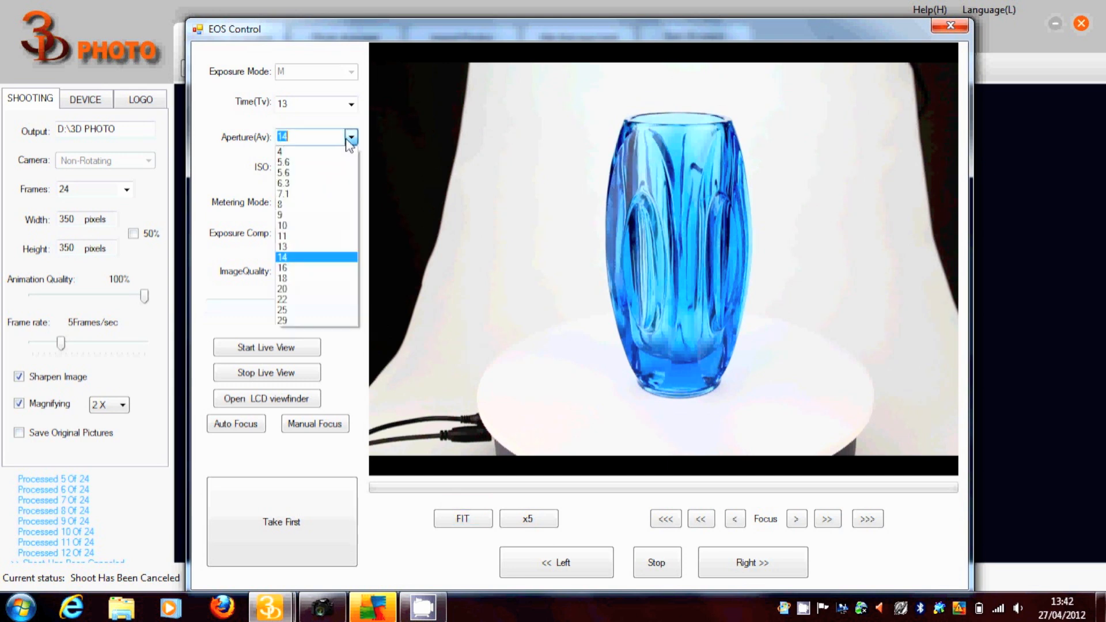
mouse_move(314, 277)
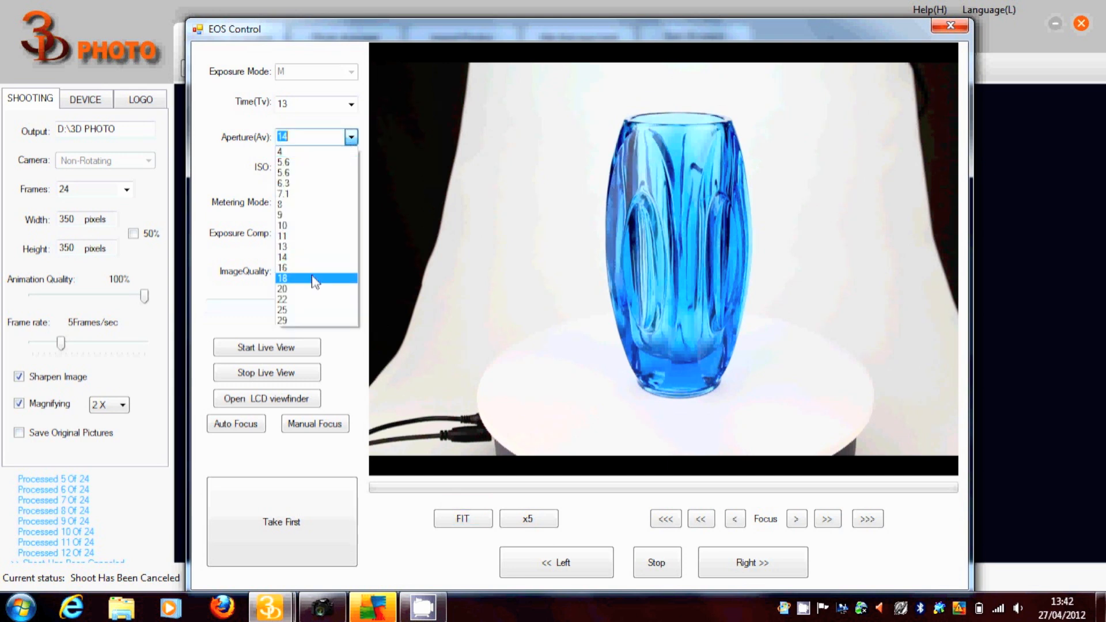
click(283, 267)
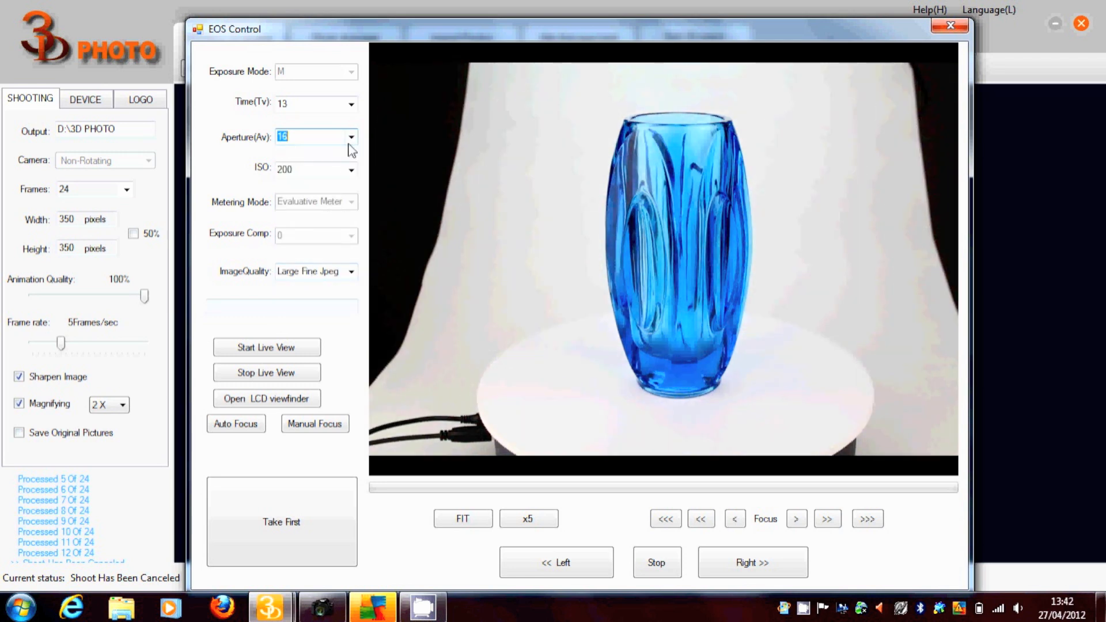
click(351, 137)
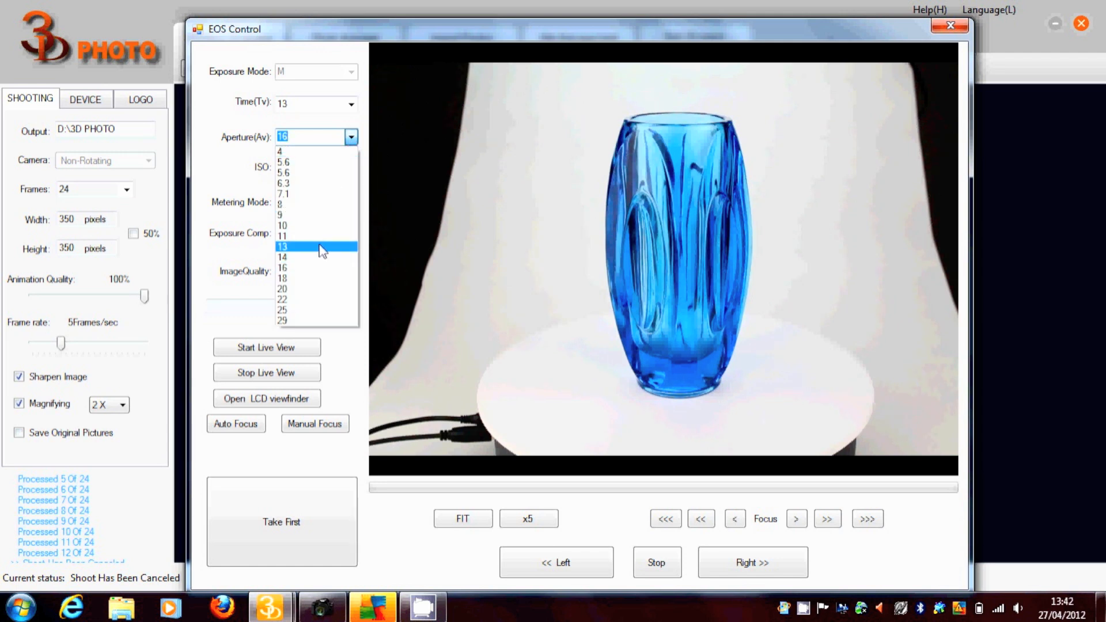
click(281, 246)
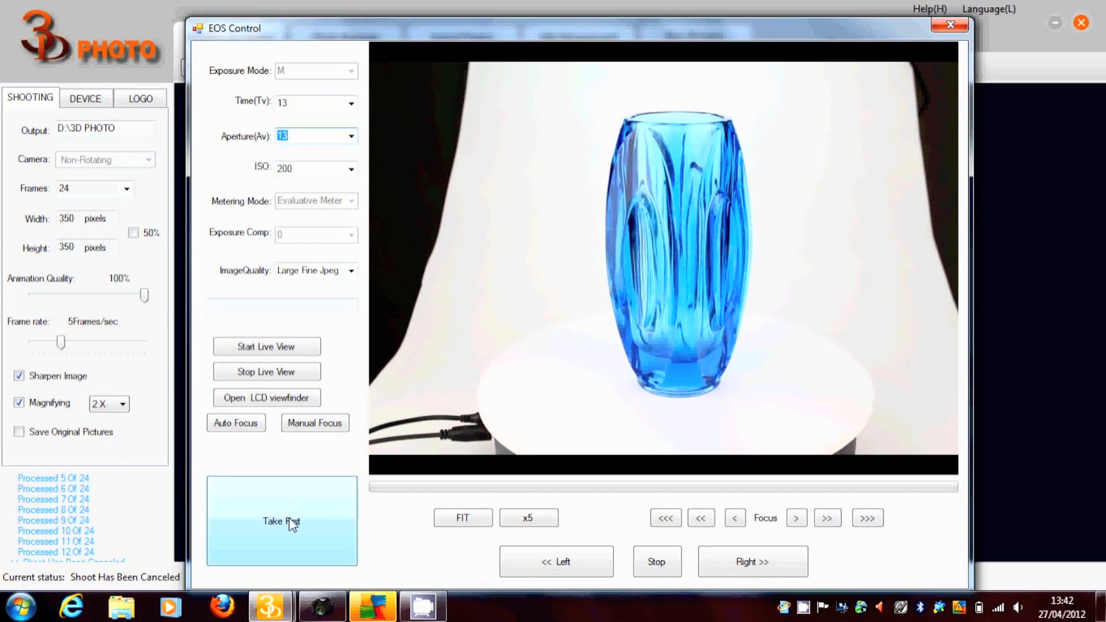
Take the first shot to return to the main screen and shrink the vase preview into the crop frame.
click(949, 24)
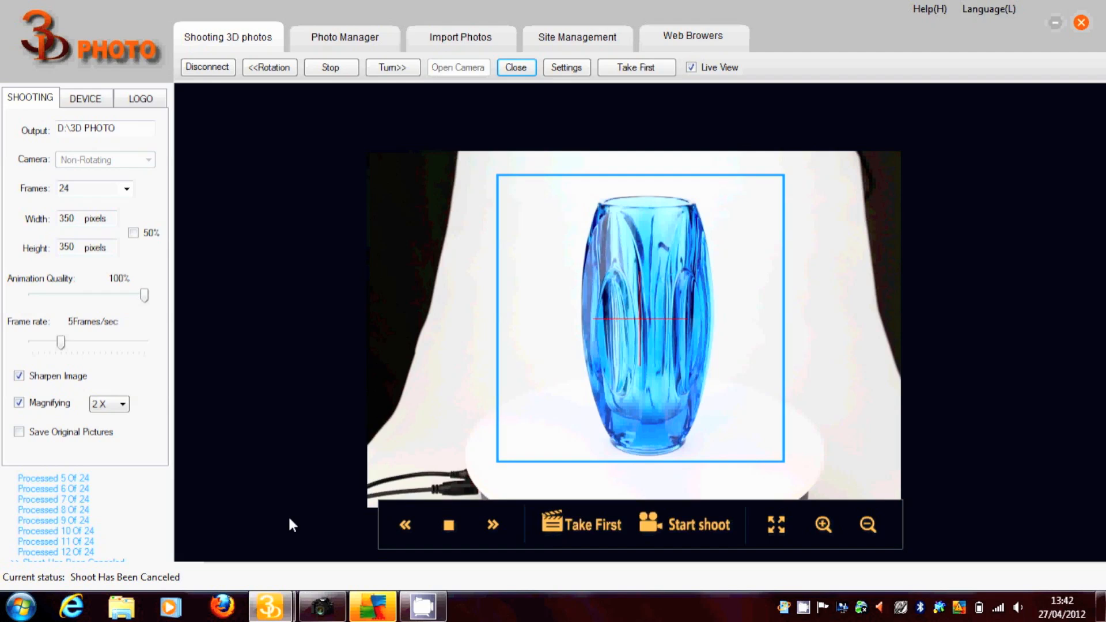
click(683, 524)
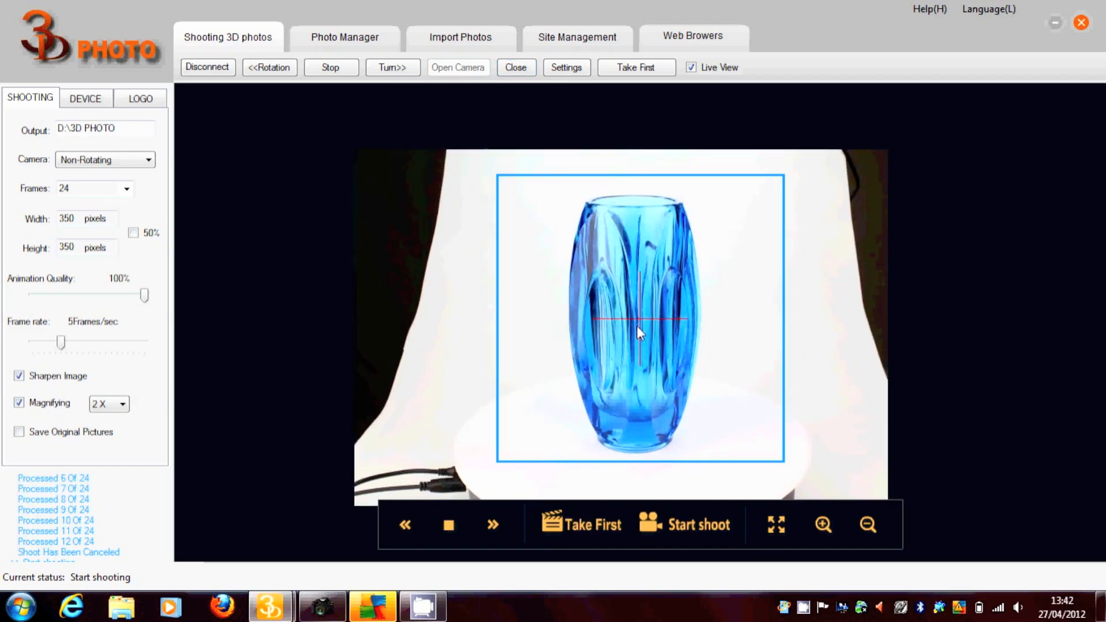
mouse_move(774, 457)
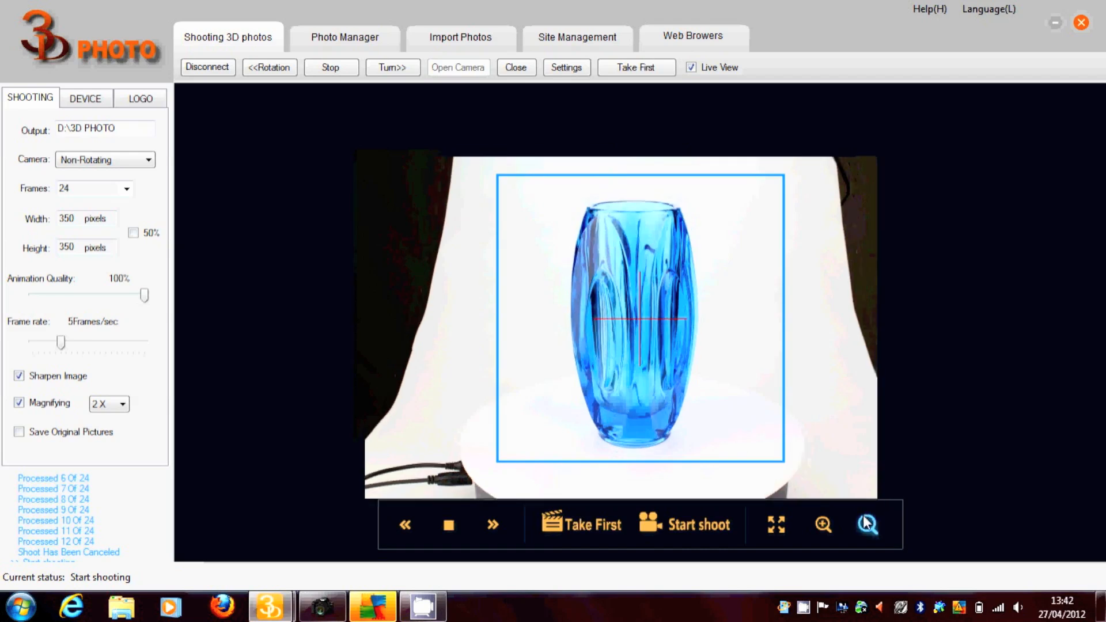
click(866, 524)
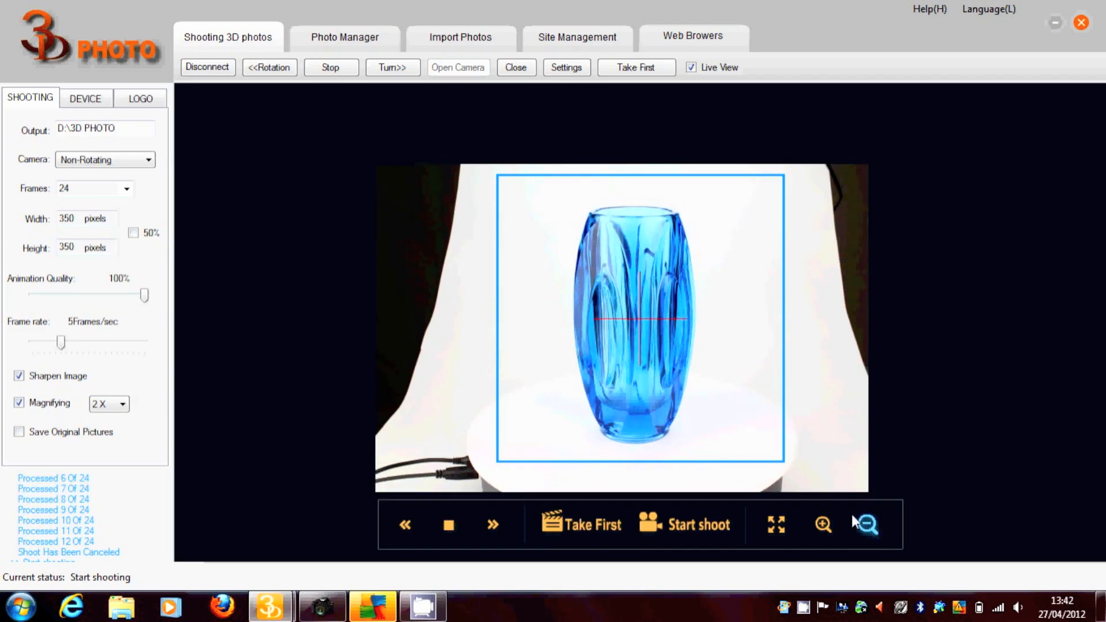
mouse_move(374, 338)
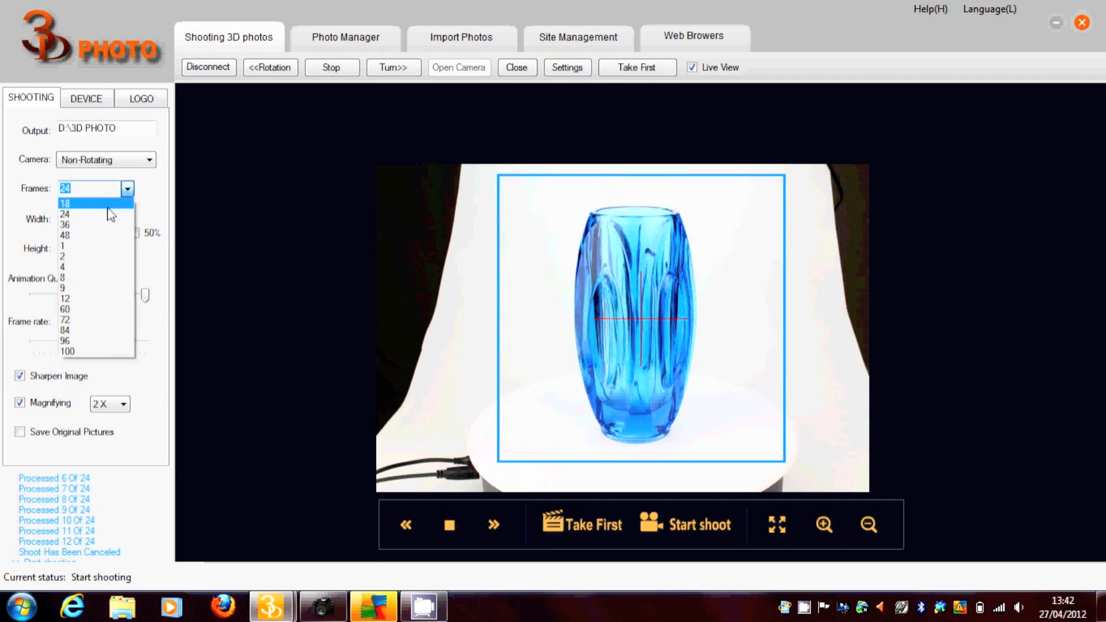
mouse_move(103, 225)
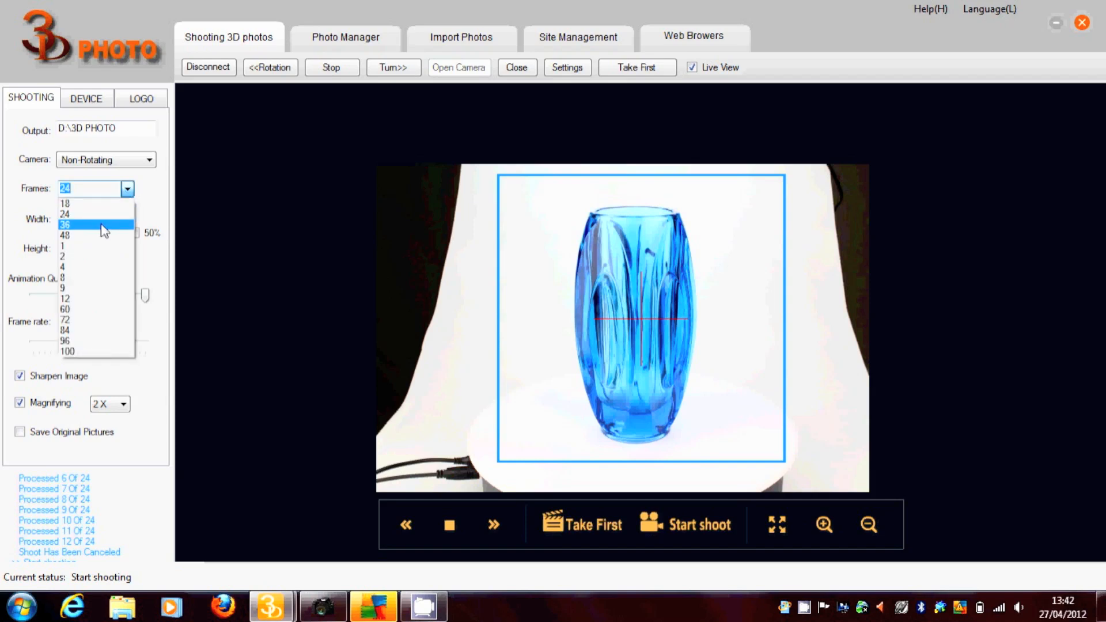
Set the shoot frame count to 36.
click(65, 225)
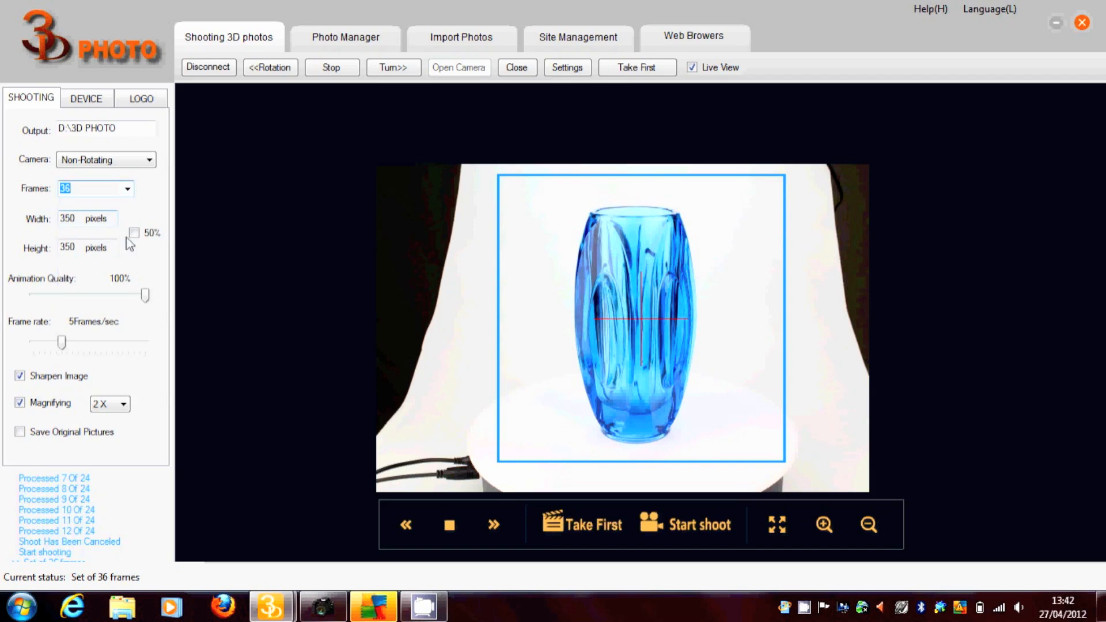
mouse_move(462, 425)
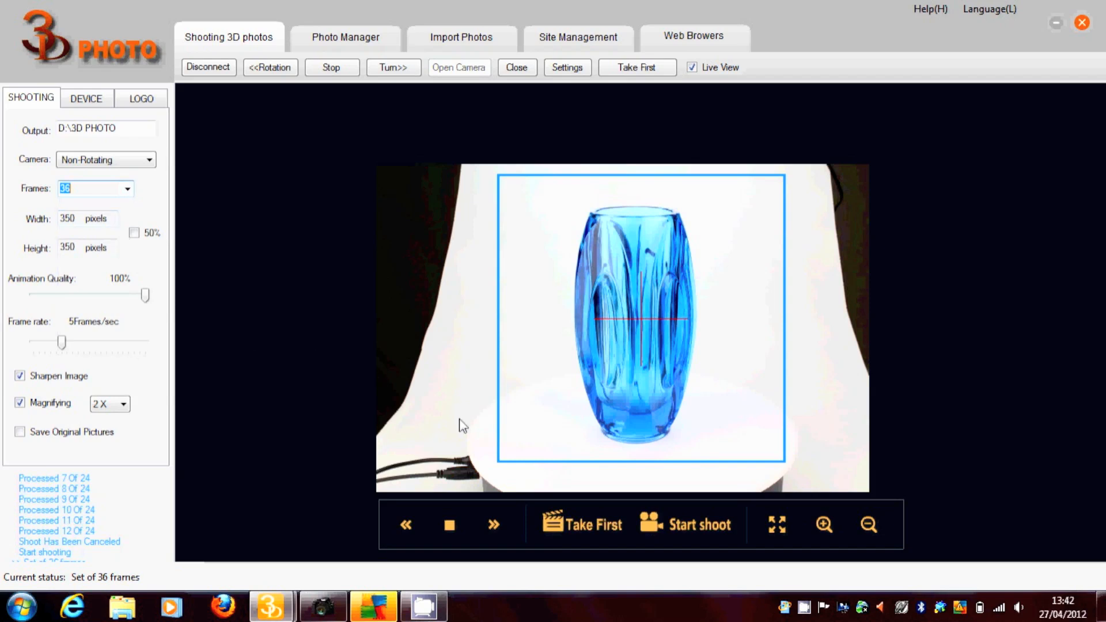
mouse_move(701, 524)
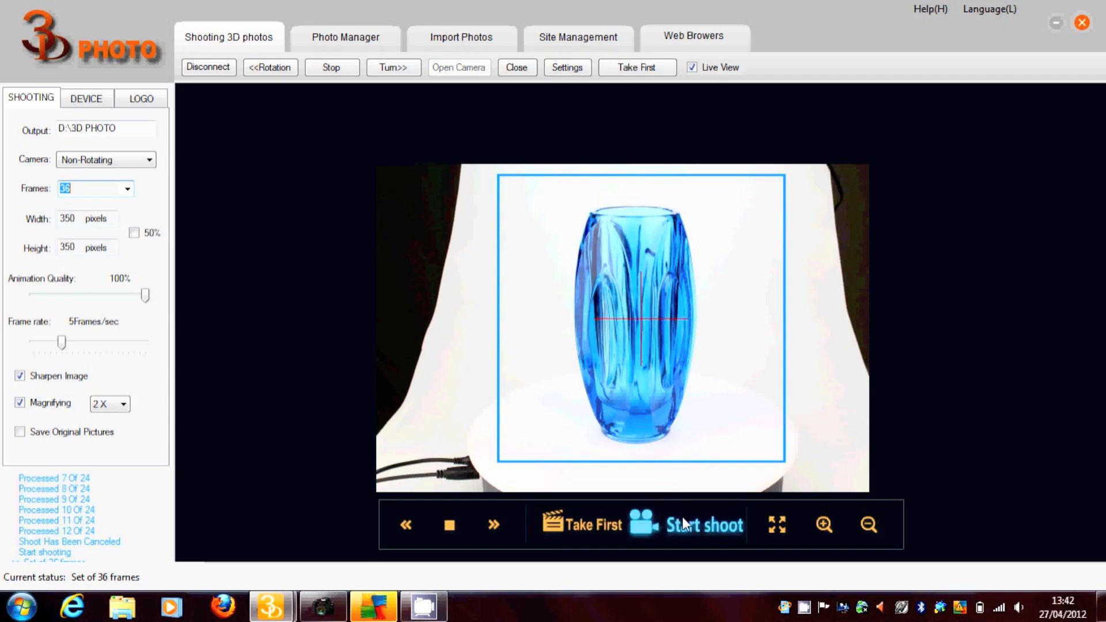
Start the 36-frame turntable shoot of the vase.
click(701, 525)
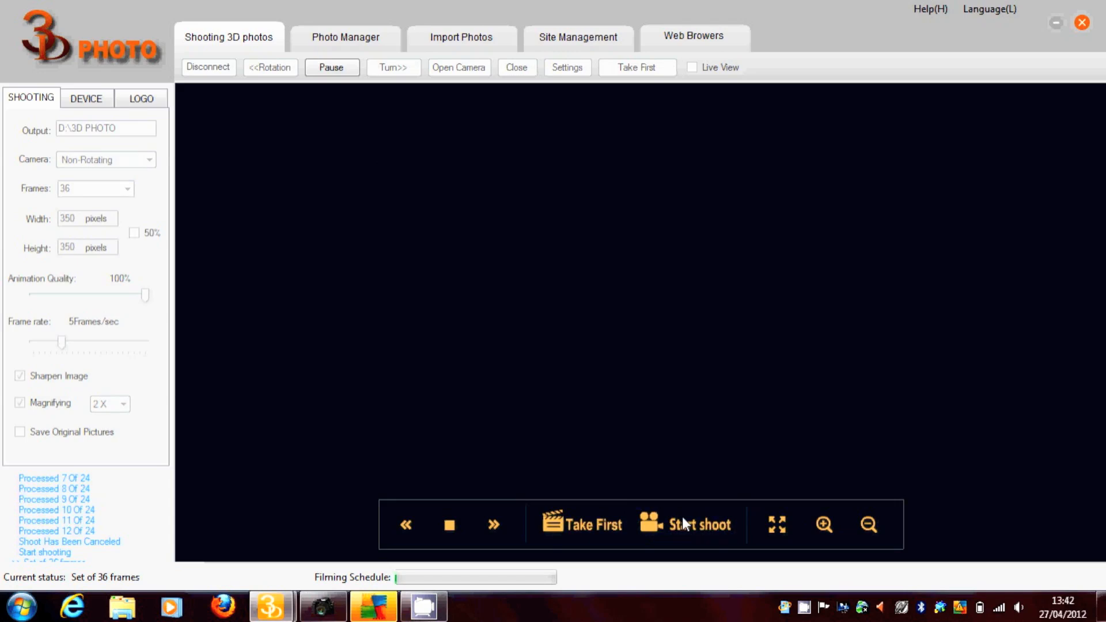
click(697, 524)
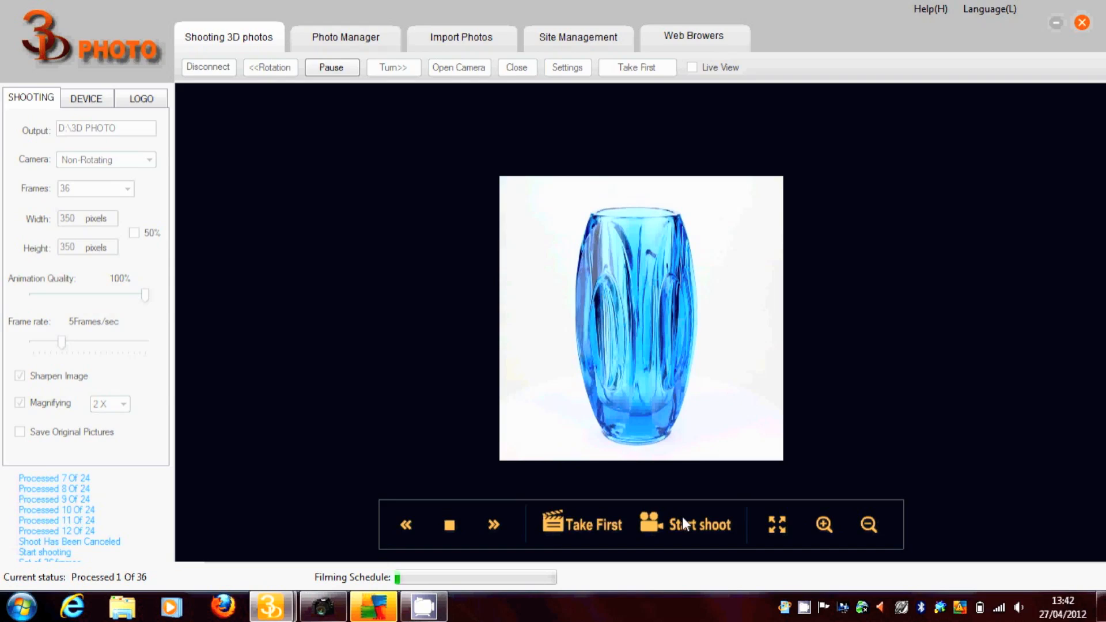